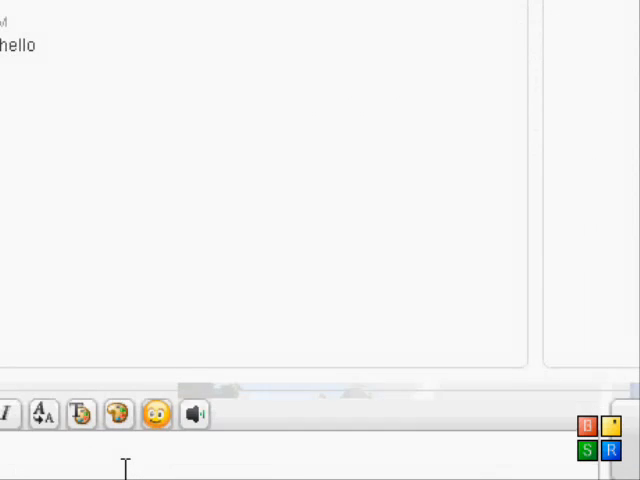
# Send the chat message ':) hello' with hello in orange on a blue background.
pyautogui.click(156, 414)
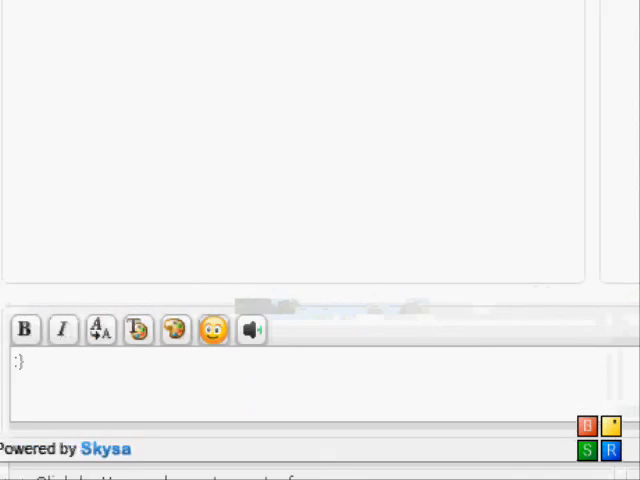
pyautogui.write('h')
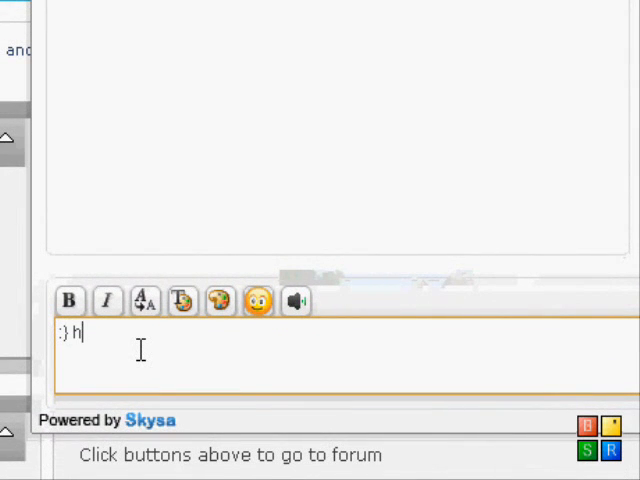
pyautogui.write('ello')
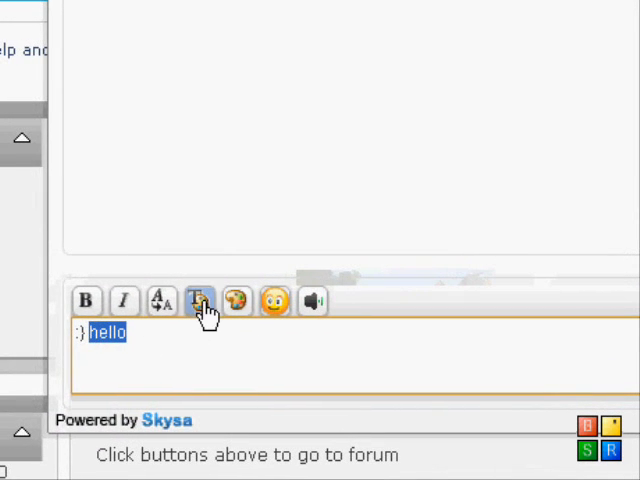
pyautogui.click(198, 300)
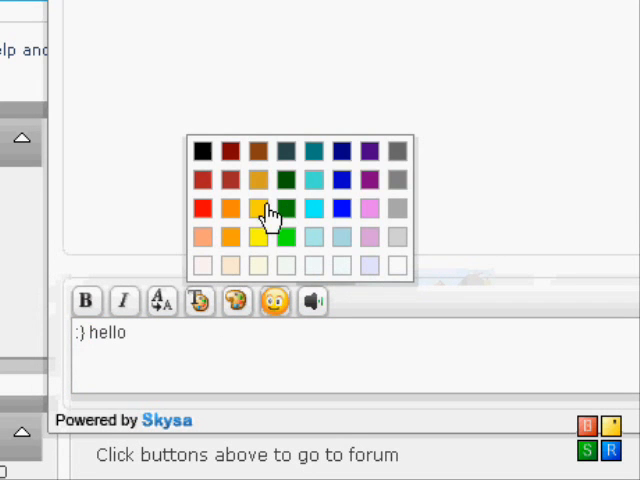
pyautogui.click(260, 216)
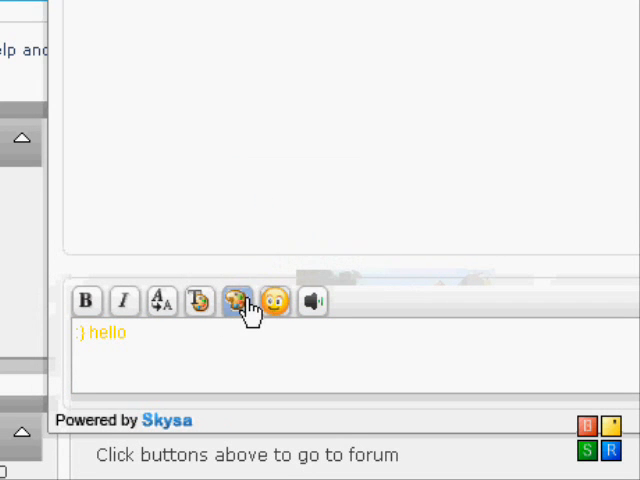
pyautogui.click(236, 300)
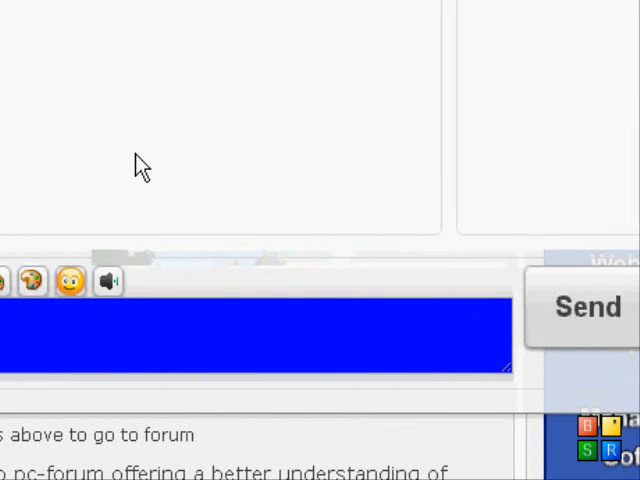
pyautogui.click(588, 306)
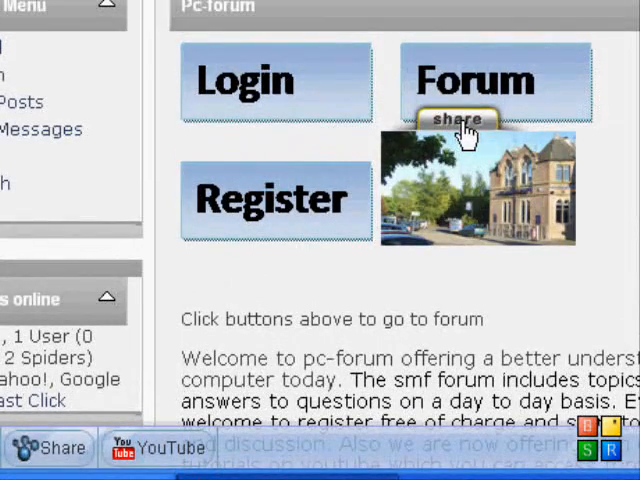
# Share the forum page picture, then dismiss the Share dialog.
pyautogui.click(456, 118)
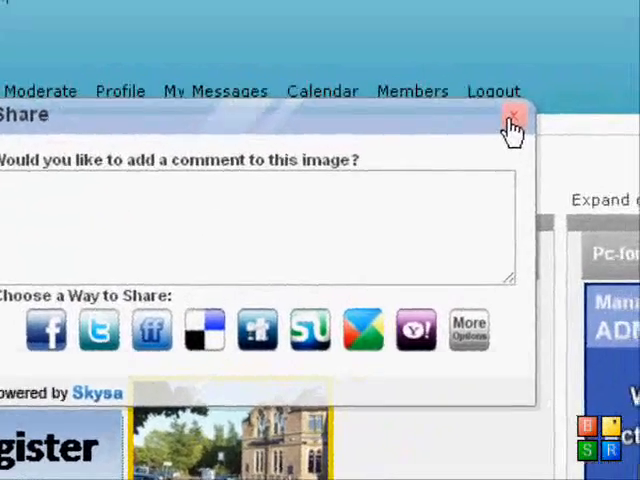
pyautogui.click(512, 118)
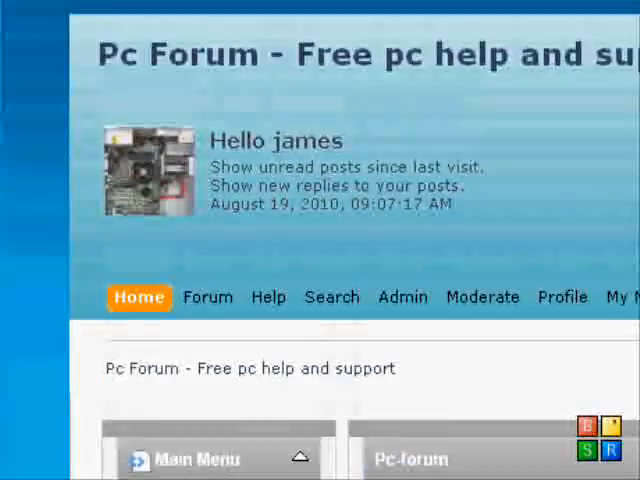
# Follow the about box's Skysa Bar link to the My Bar page.
pyautogui.scroll(-3)
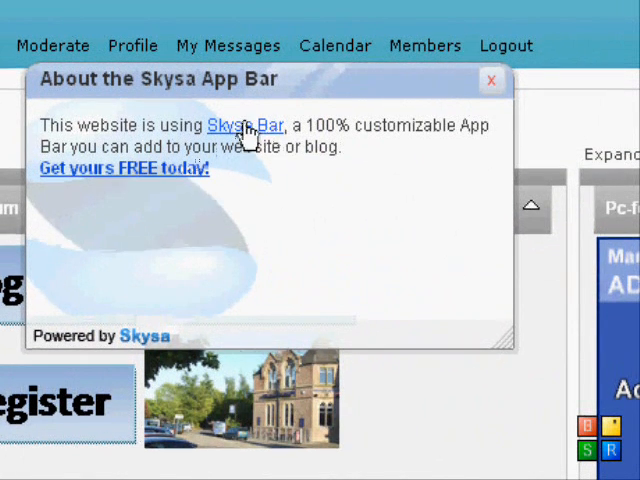
pyautogui.click(244, 126)
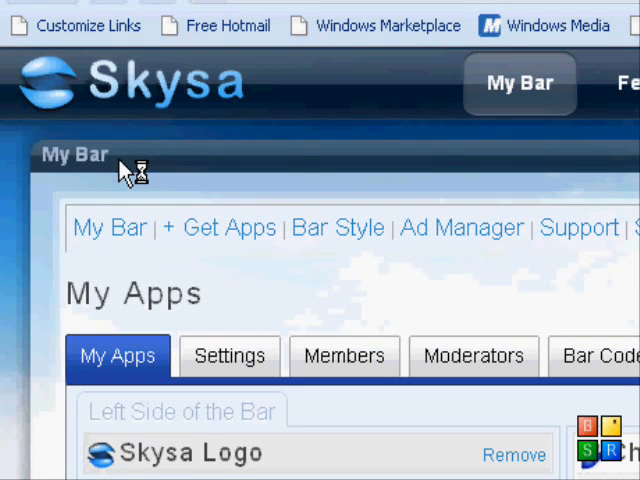
# Scroll through the All Apps catalogue past Announcements, Chat Room and Facebook Fan Page.
pyautogui.scroll(-3)
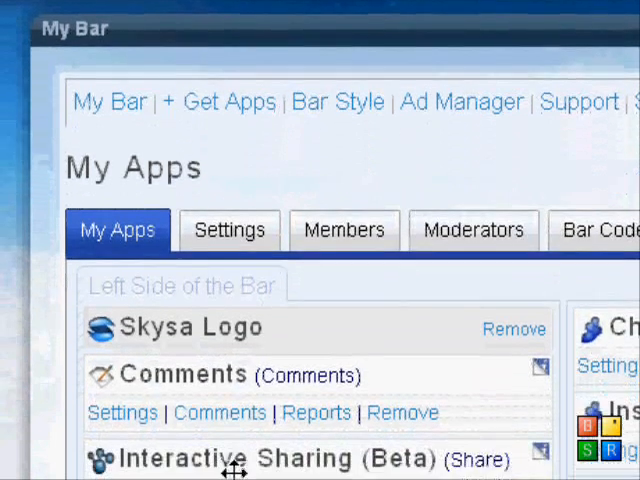
pyautogui.scroll(-3)
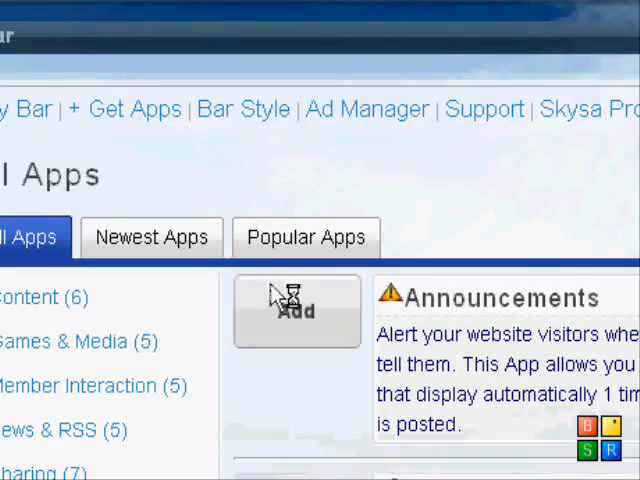
pyautogui.scroll(-3)
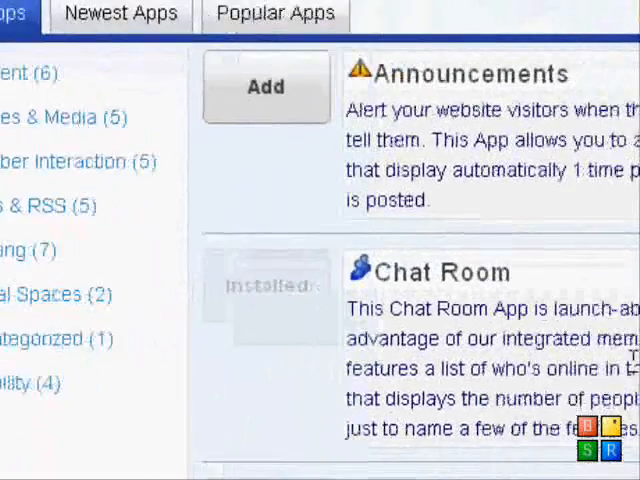
pyautogui.scroll(-3)
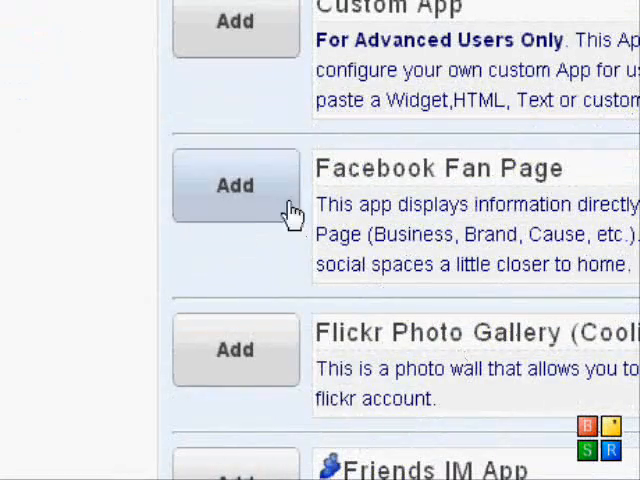
pyautogui.scroll(-3)
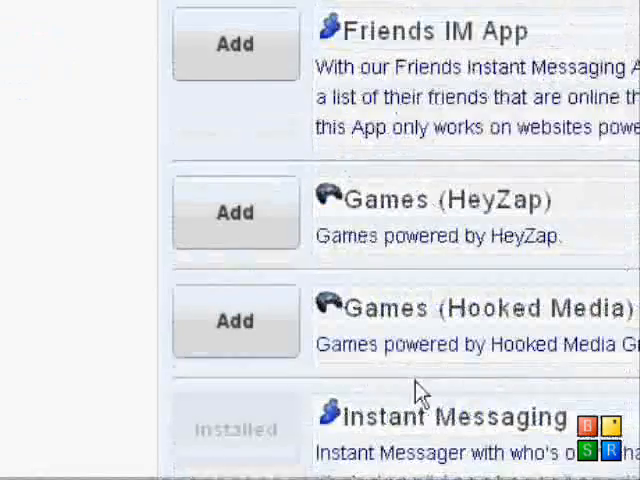
pyautogui.scroll(-3)
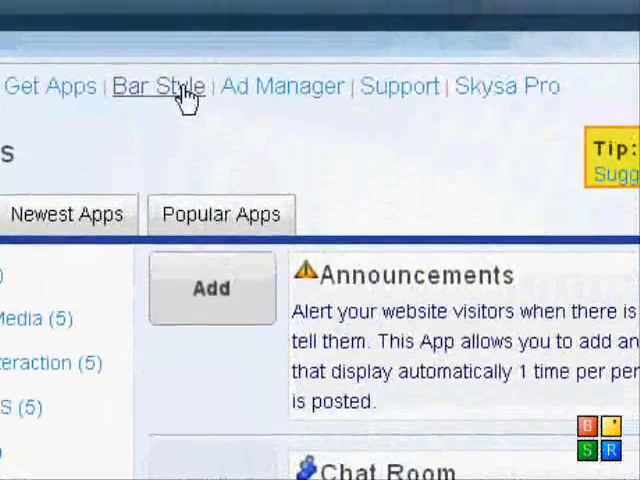
# Browse the Bar Style preset gallery with themes like Oil Slick, Polka Dot and Candy Cane.
pyautogui.click(156, 86)
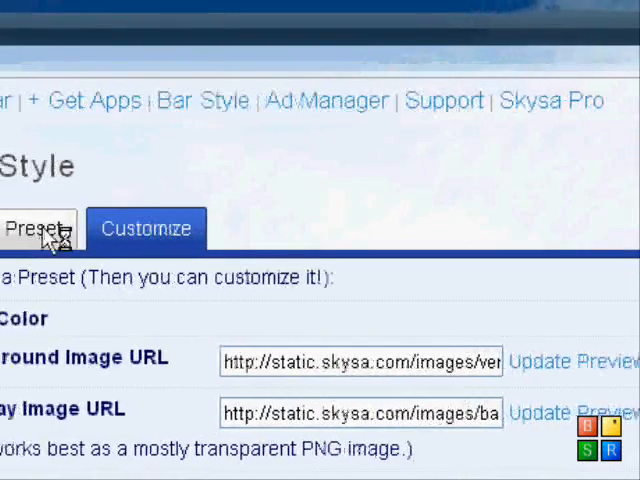
pyautogui.click(56, 228)
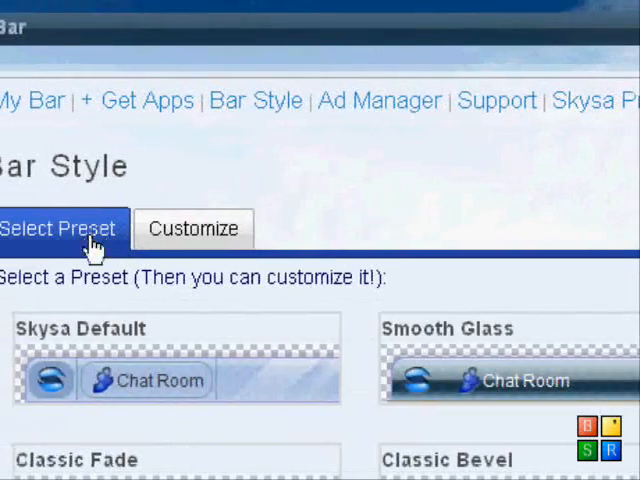
pyautogui.scroll(-3)
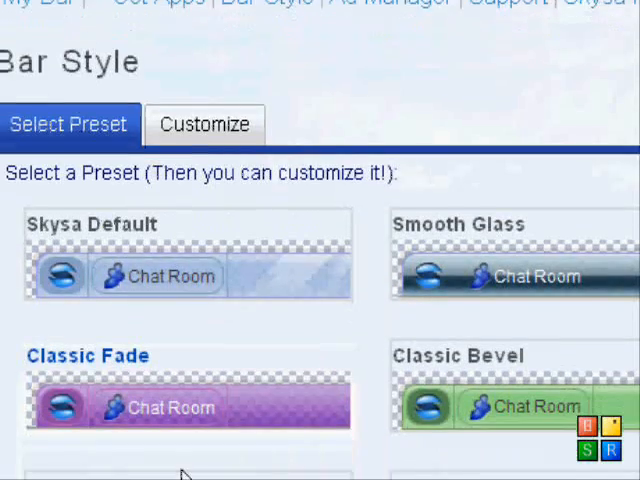
pyautogui.scroll(-3)
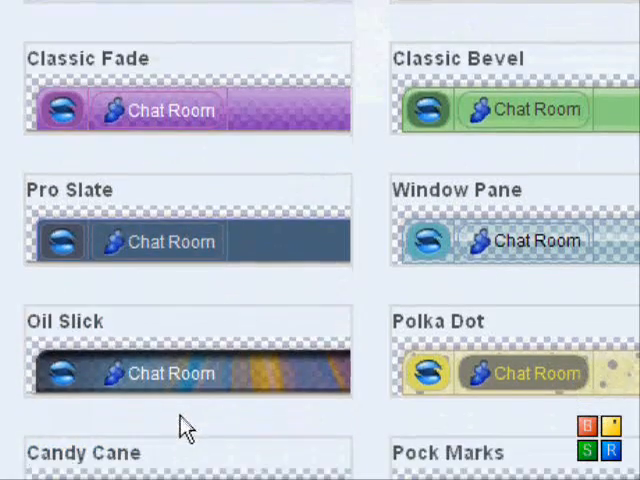
pyautogui.scroll(-3)
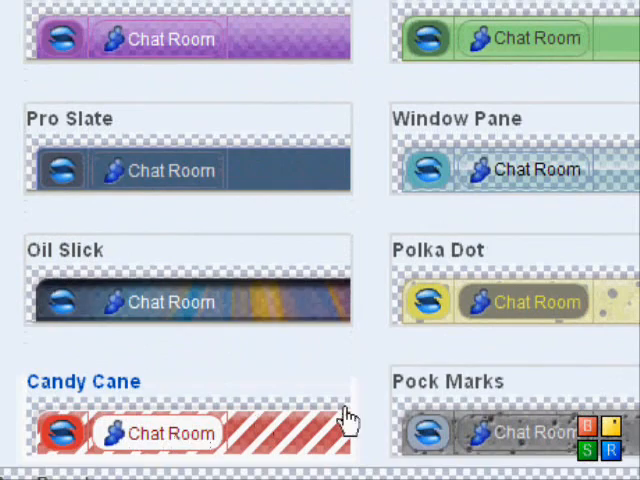